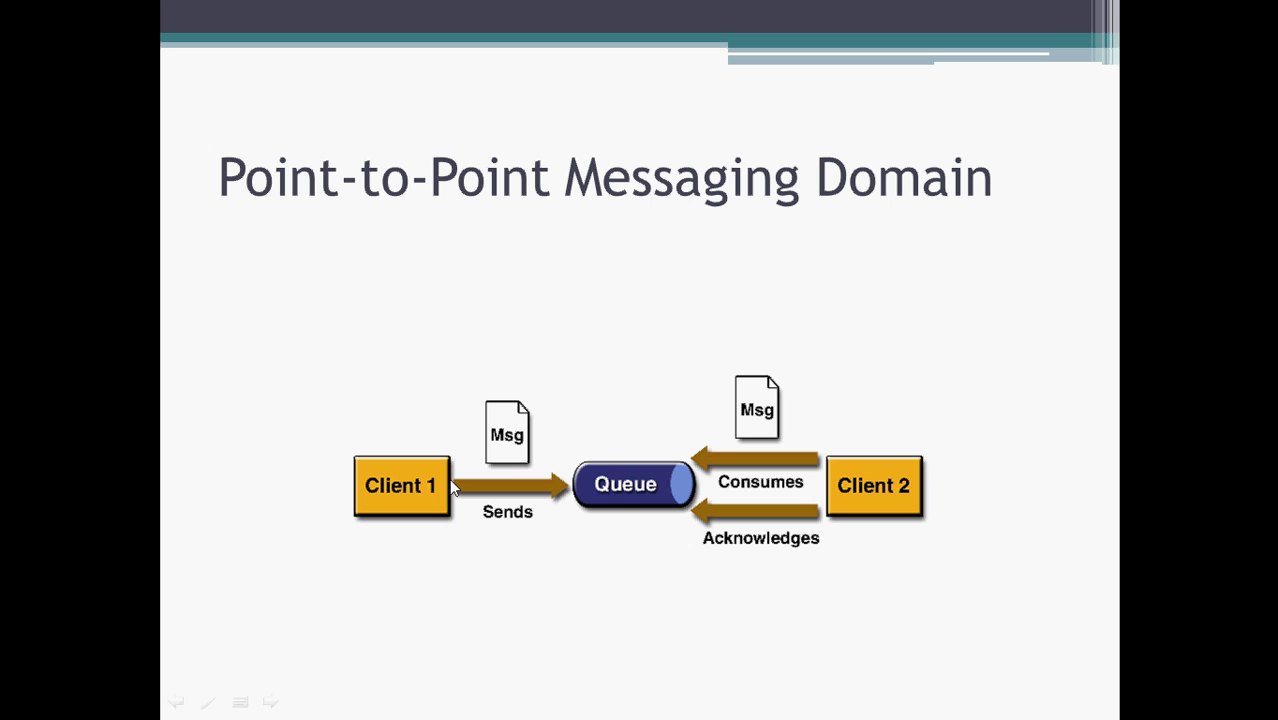
{"action": "mouse_move", "coordinate": [784, 484]}
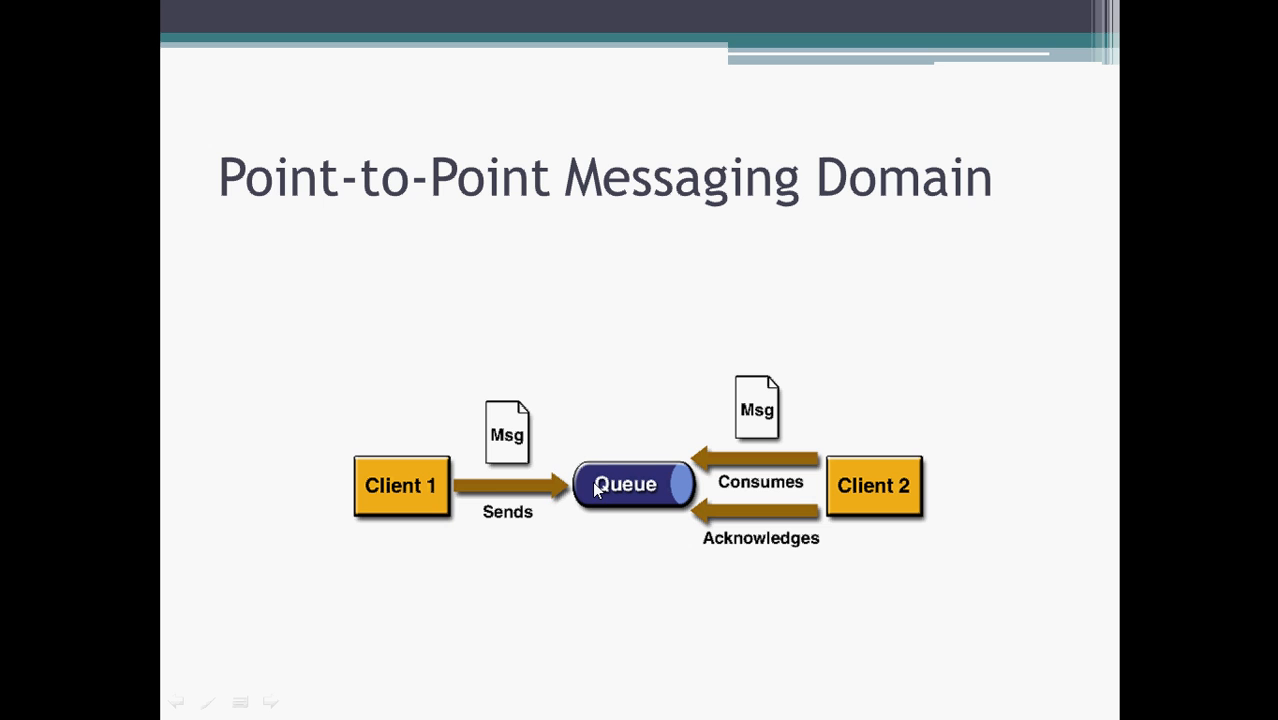
{"action": "mouse_move", "coordinate": [778, 482]}
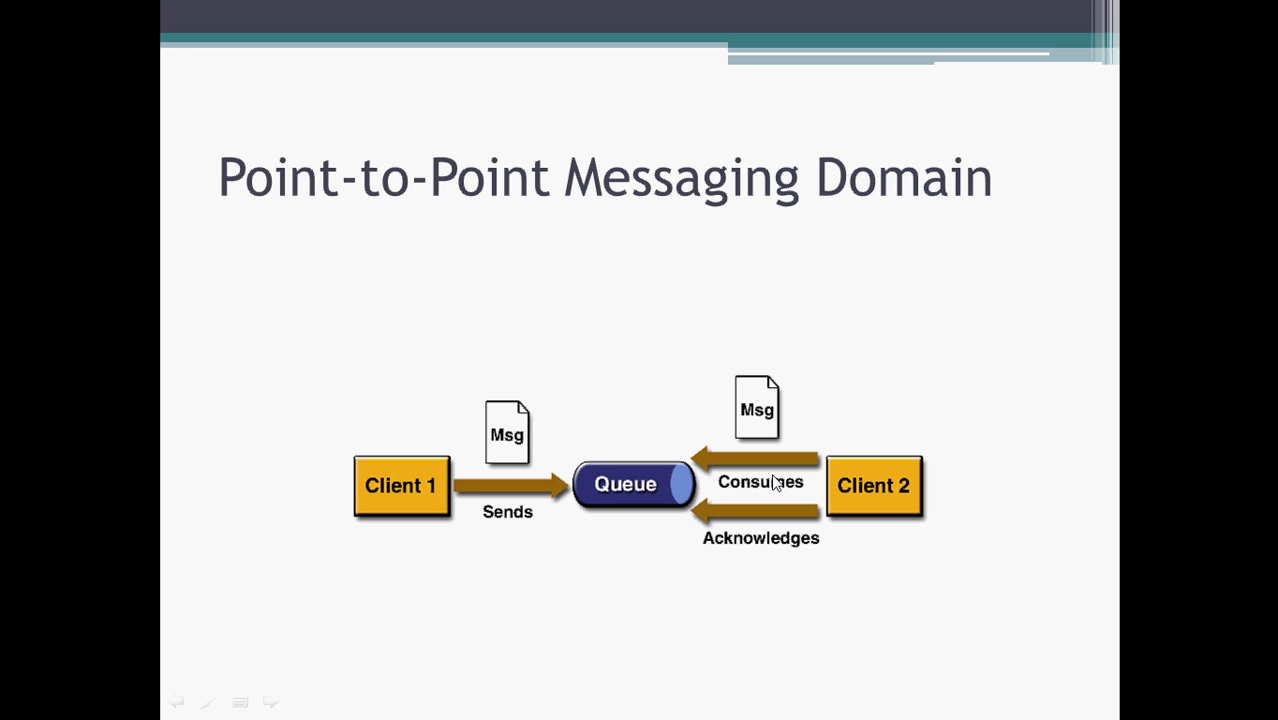
{"action": "mouse_move", "coordinate": [878, 508]}
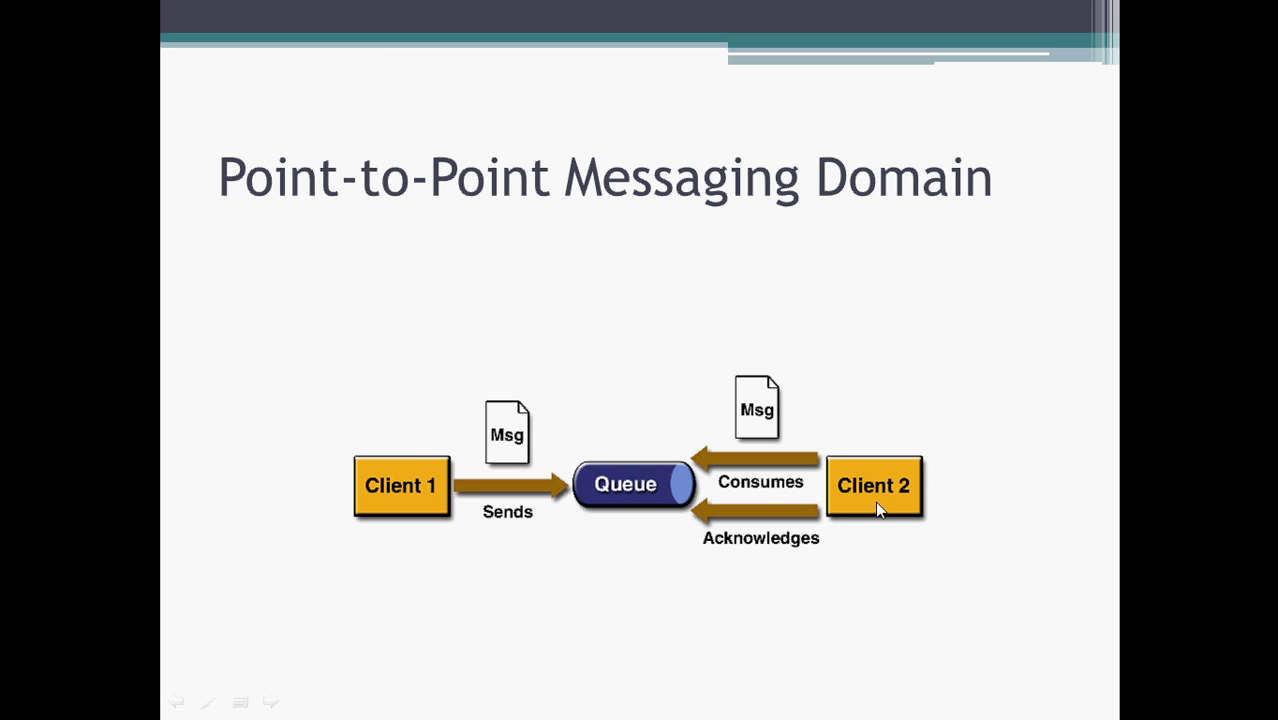
{"action": "mouse_move", "coordinate": [816, 500]}
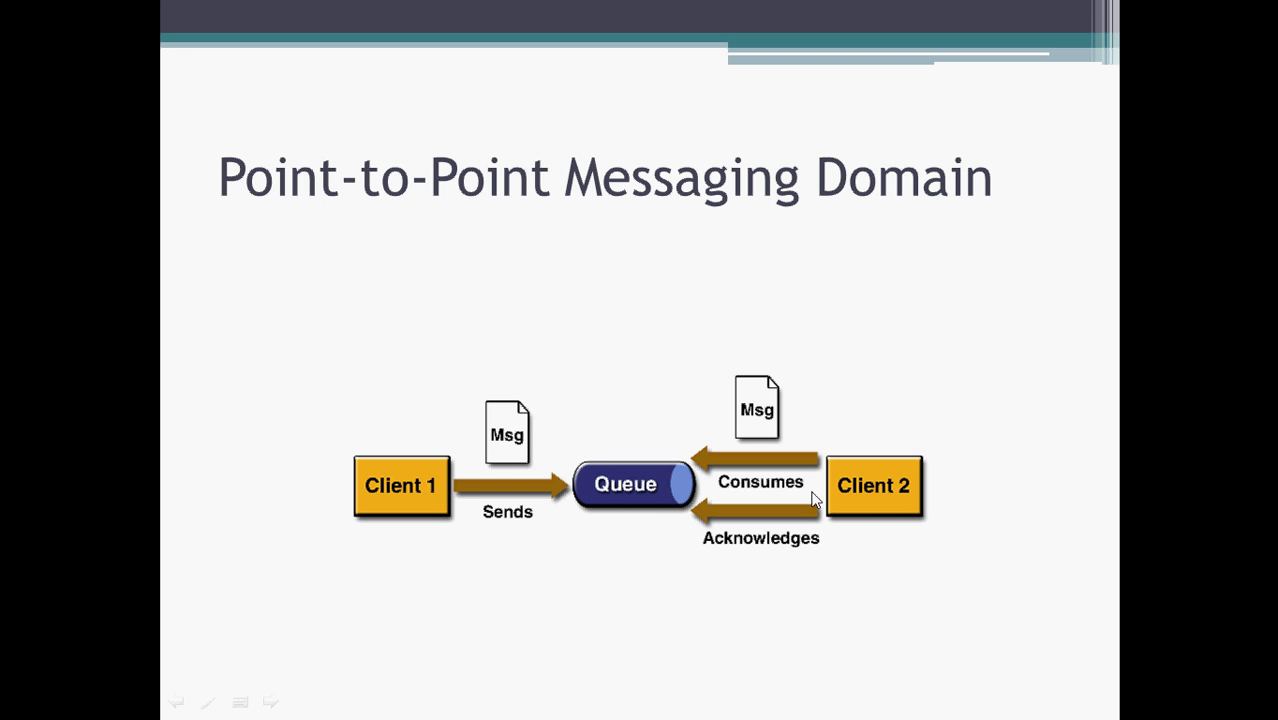
{"action": "mouse_move", "coordinate": [870, 504]}
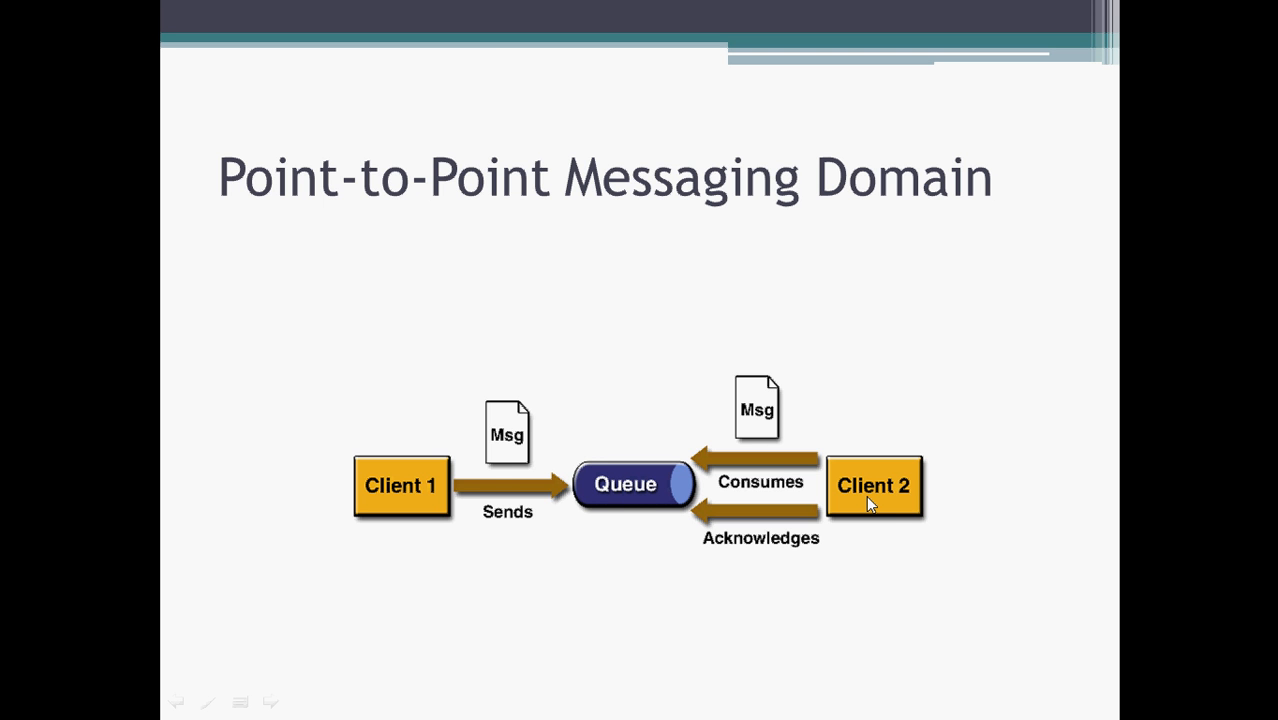
{"action": "mouse_move", "coordinate": [424, 230]}
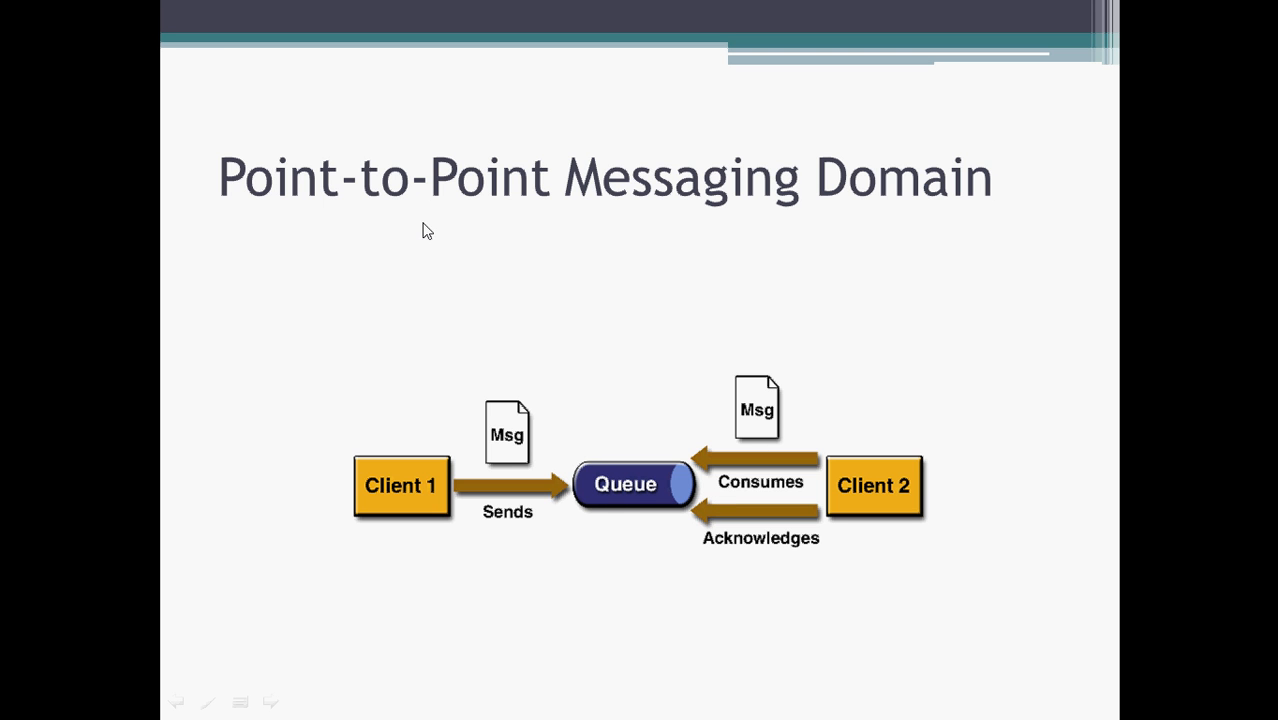
{"action": "mouse_move", "coordinate": [592, 476]}
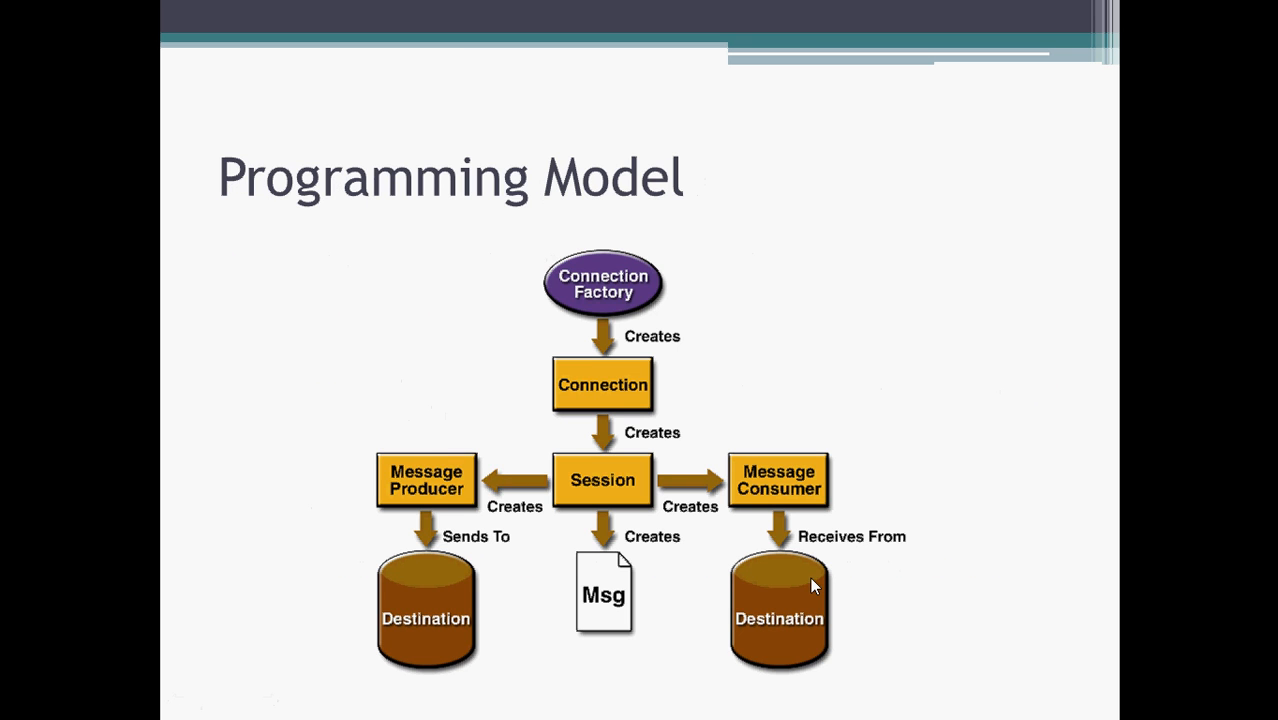
{"action": "mouse_move", "coordinate": [814, 548]}
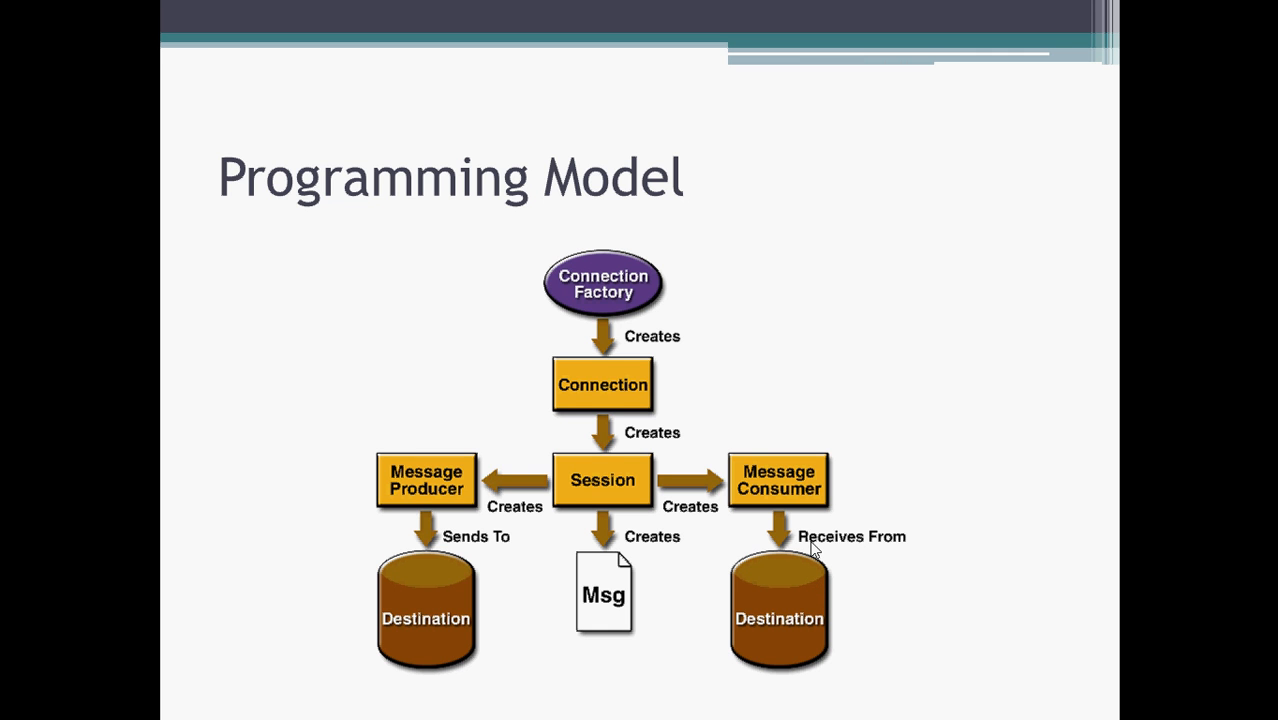
{"action": "mouse_move", "coordinate": [592, 372]}
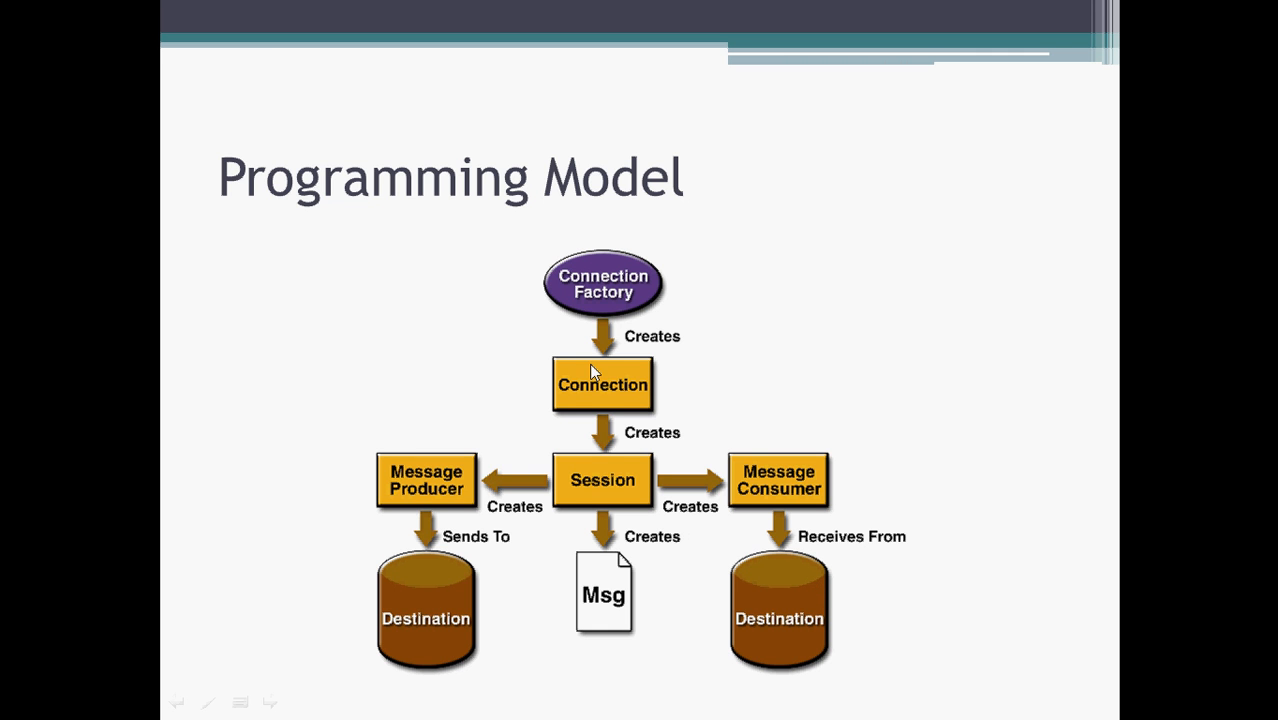
{"action": "mouse_move", "coordinate": [572, 254]}
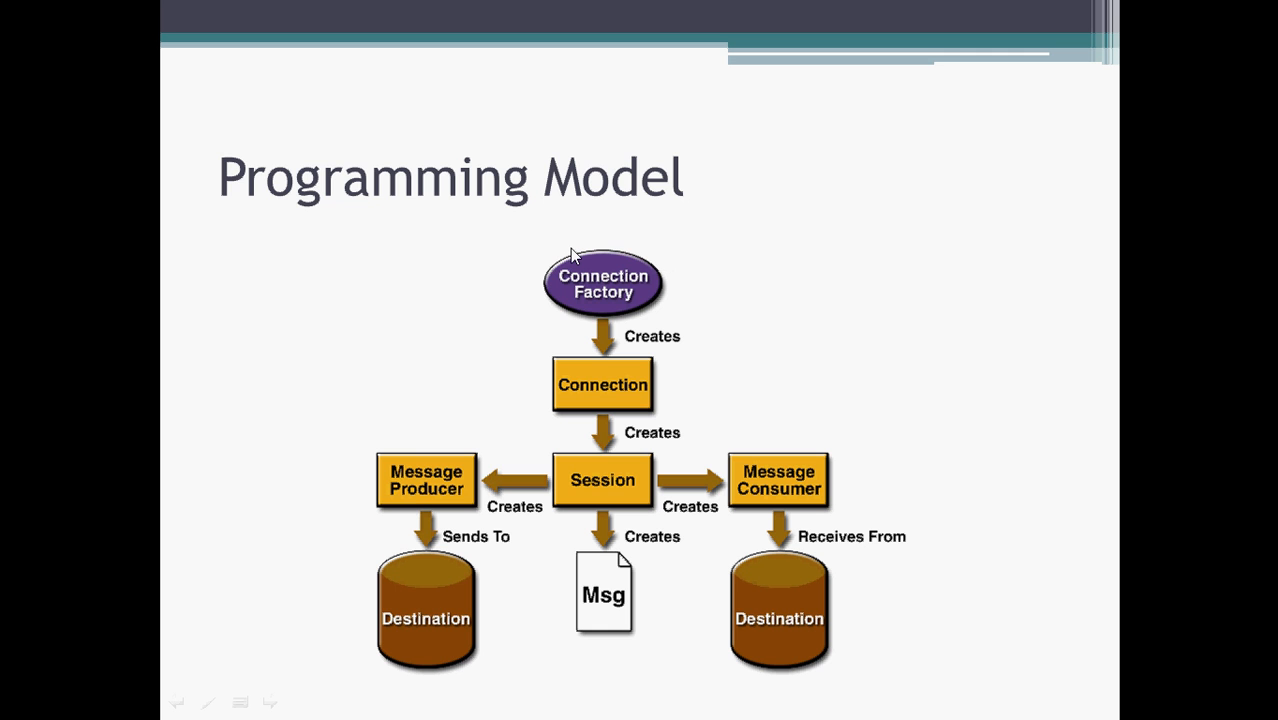
{"action": "mouse_move", "coordinate": [556, 288]}
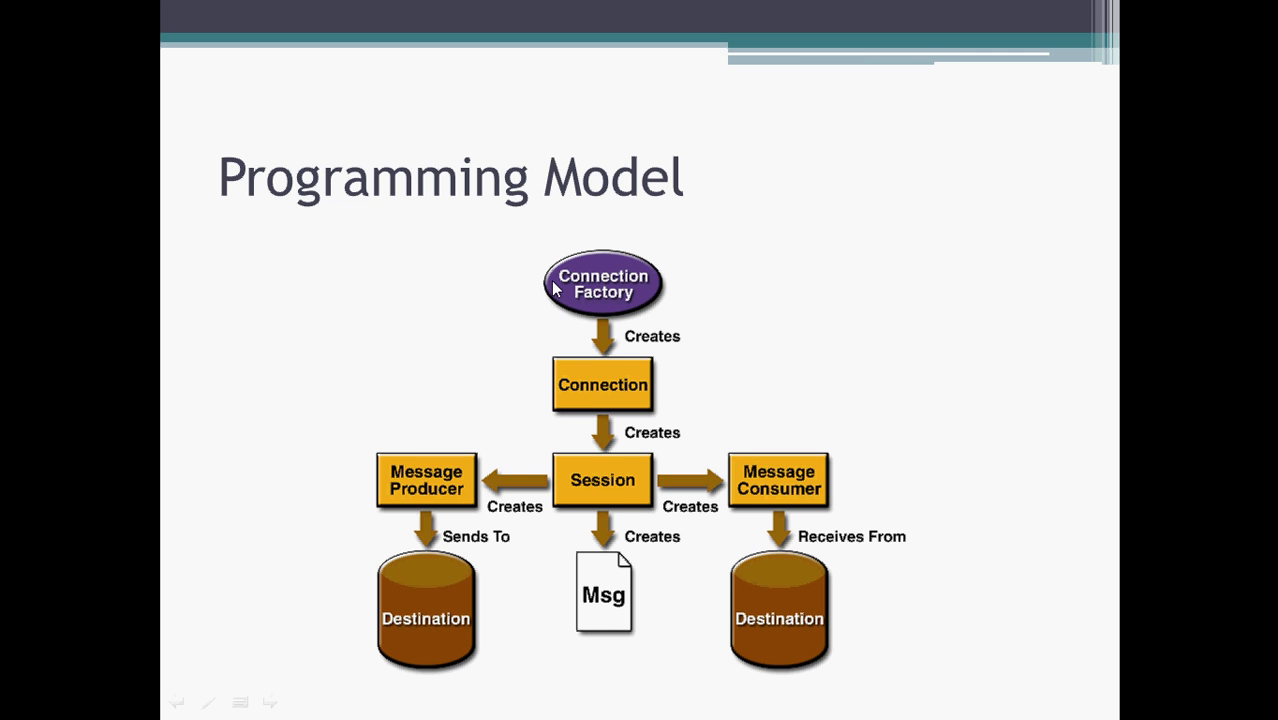
{"action": "mouse_move", "coordinate": [664, 390]}
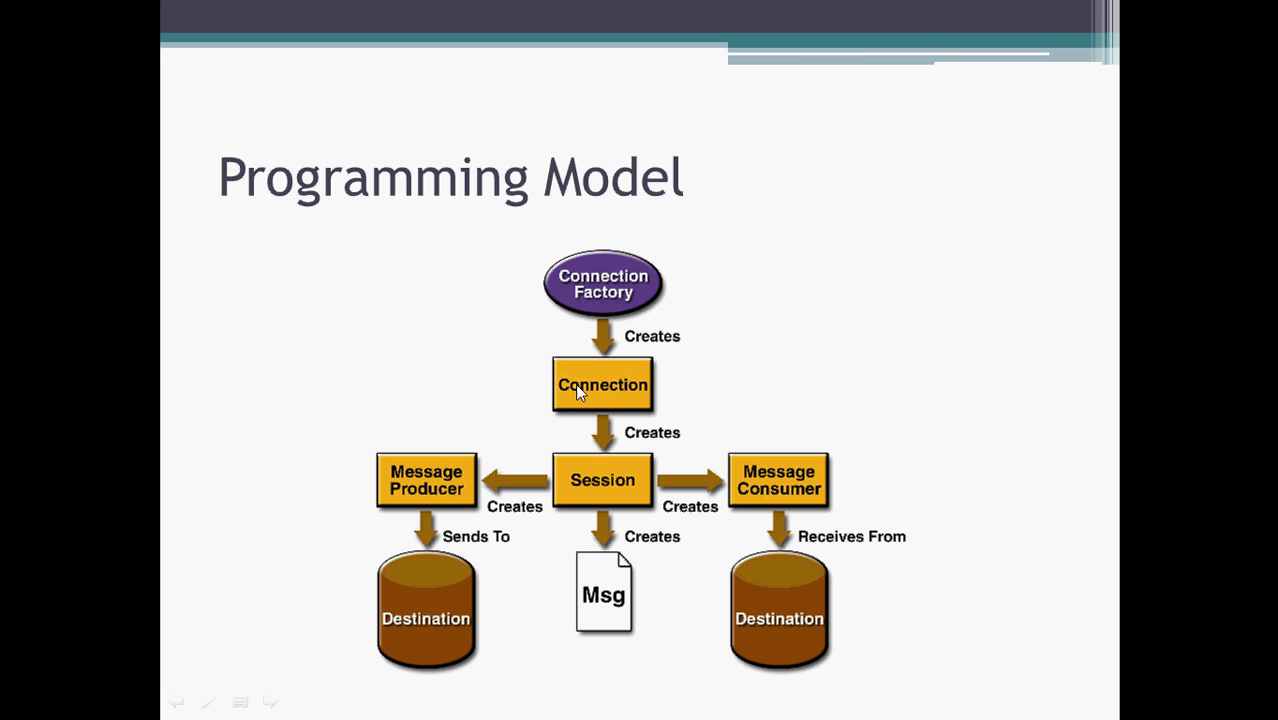
{"action": "mouse_move", "coordinate": [598, 478]}
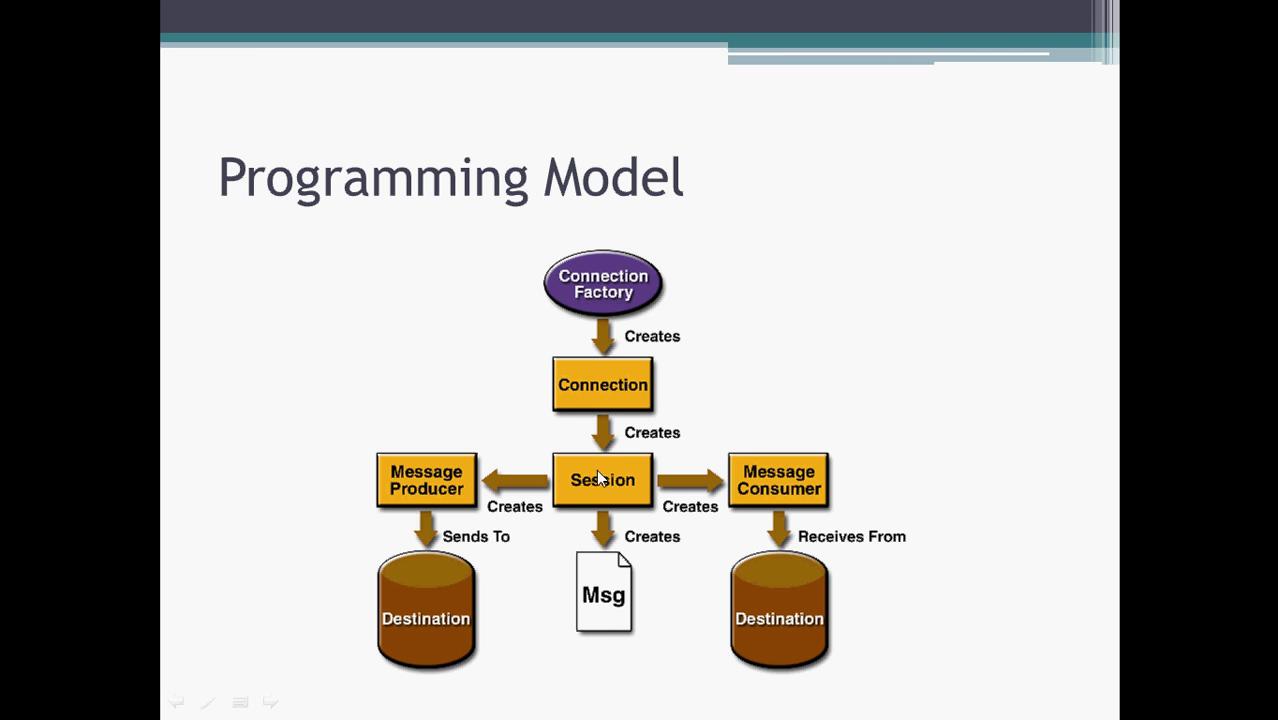
{"action": "mouse_move", "coordinate": [610, 488]}
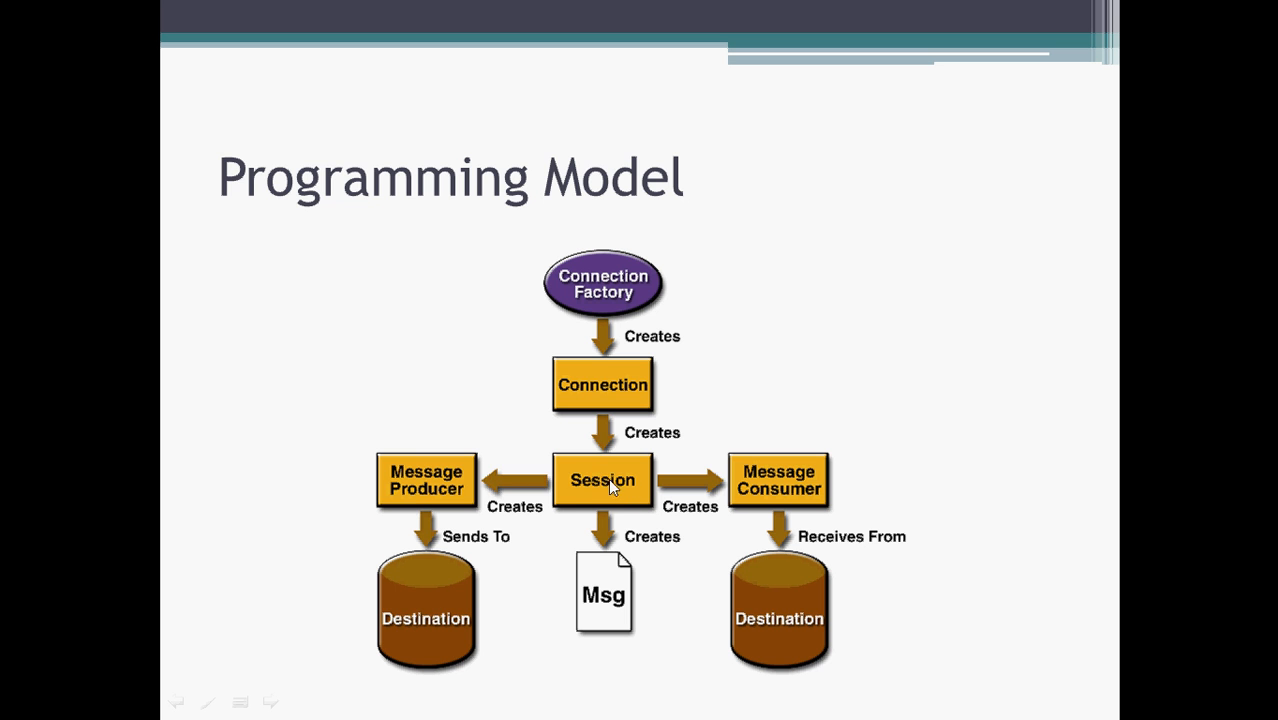
{"action": "mouse_move", "coordinate": [458, 464]}
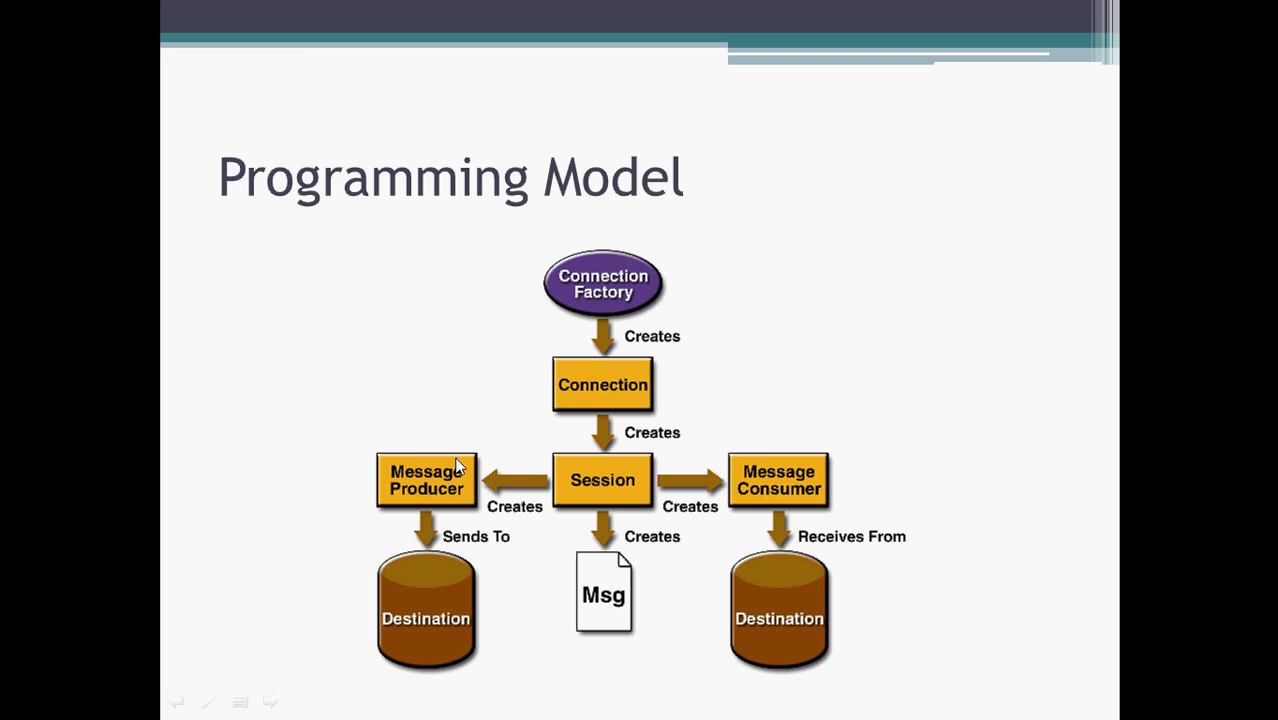
{"action": "mouse_move", "coordinate": [798, 502]}
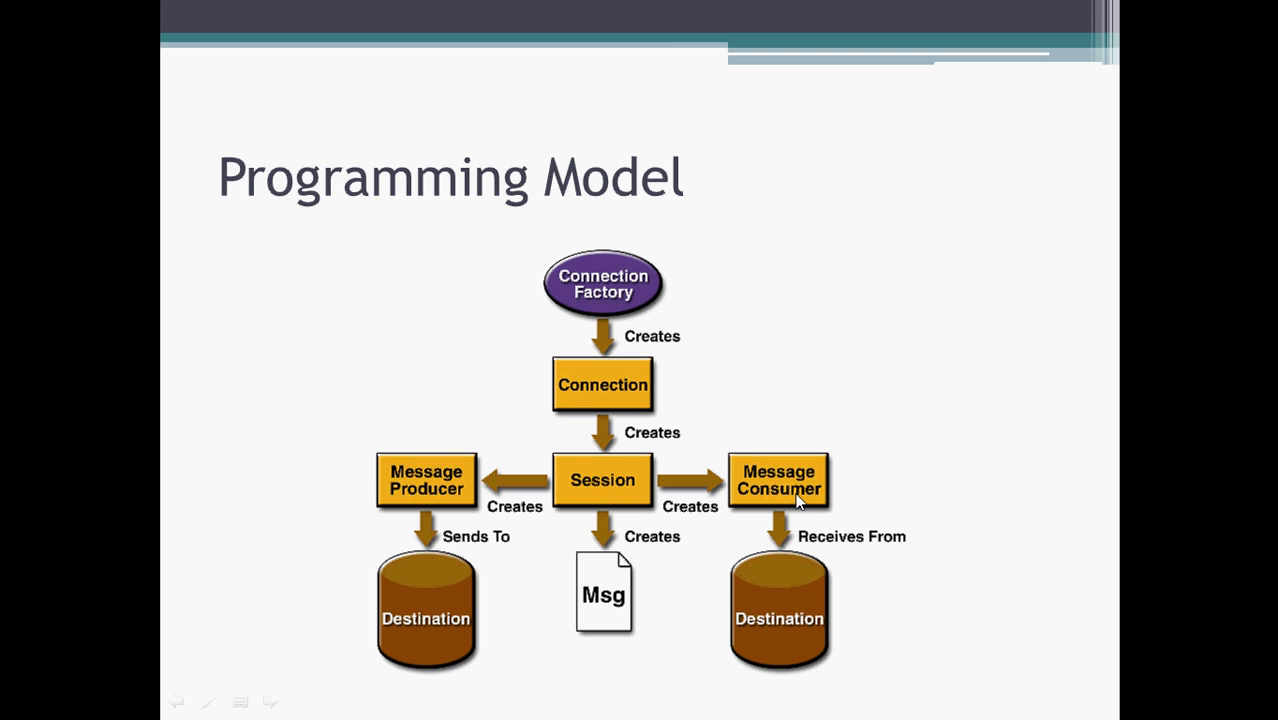
{"action": "mouse_move", "coordinate": [440, 460]}
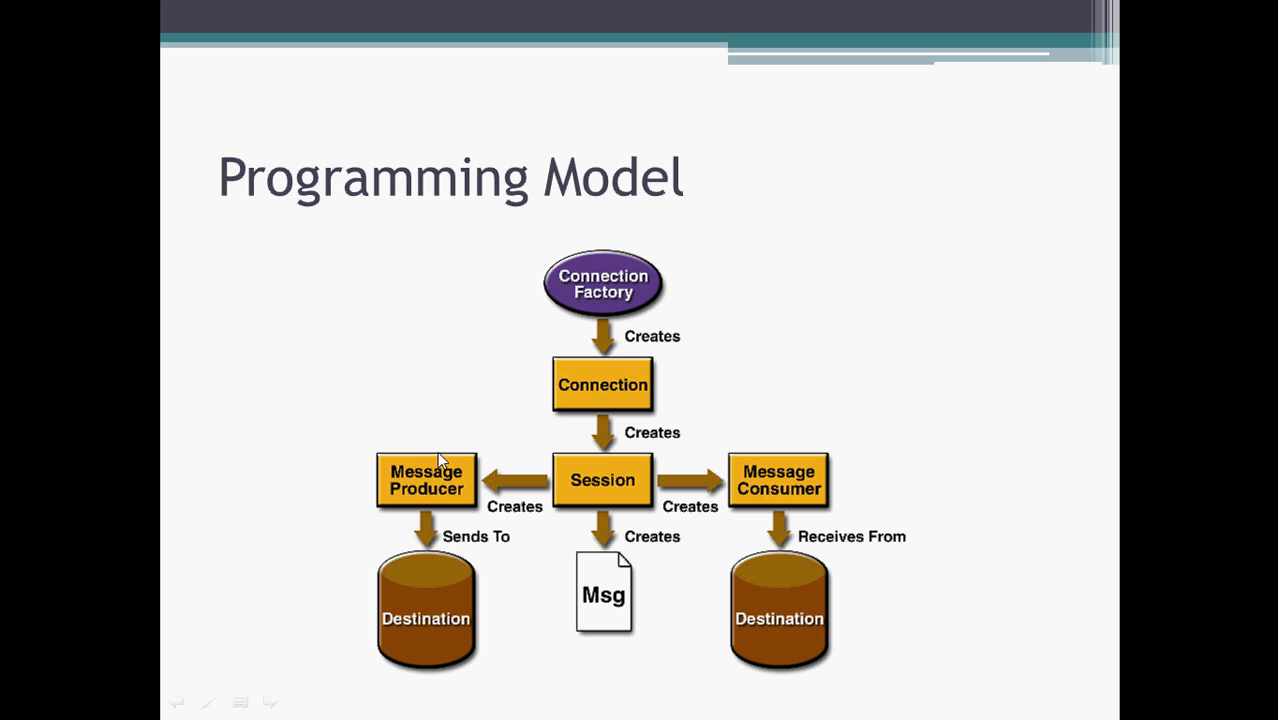
{"action": "mouse_move", "coordinate": [408, 520]}
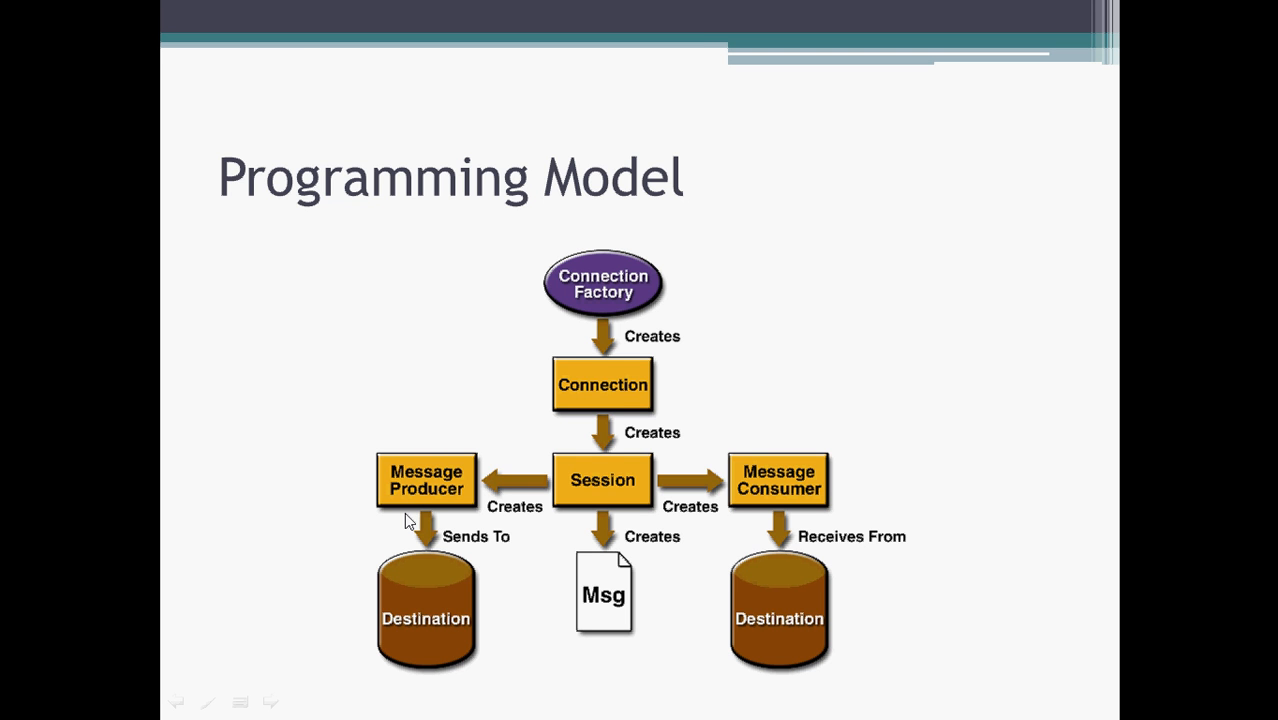
{"action": "mouse_move", "coordinate": [764, 482]}
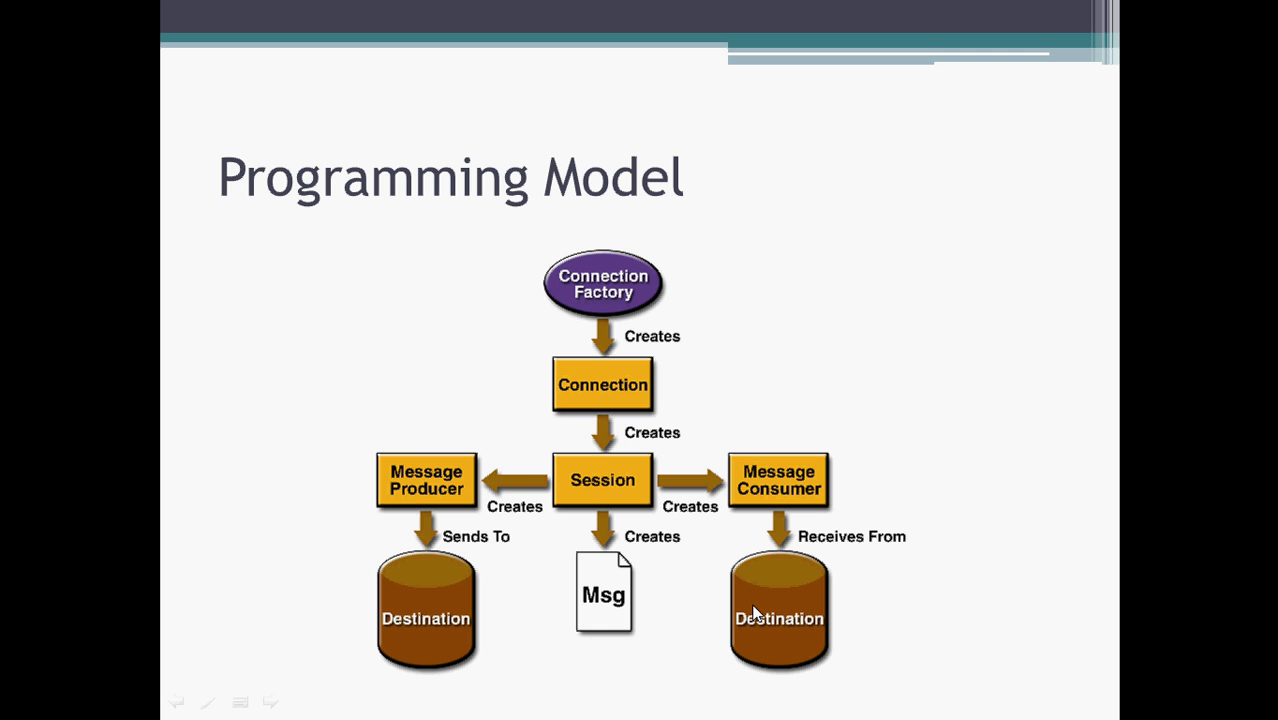
{"action": "mouse_move", "coordinate": [632, 418]}
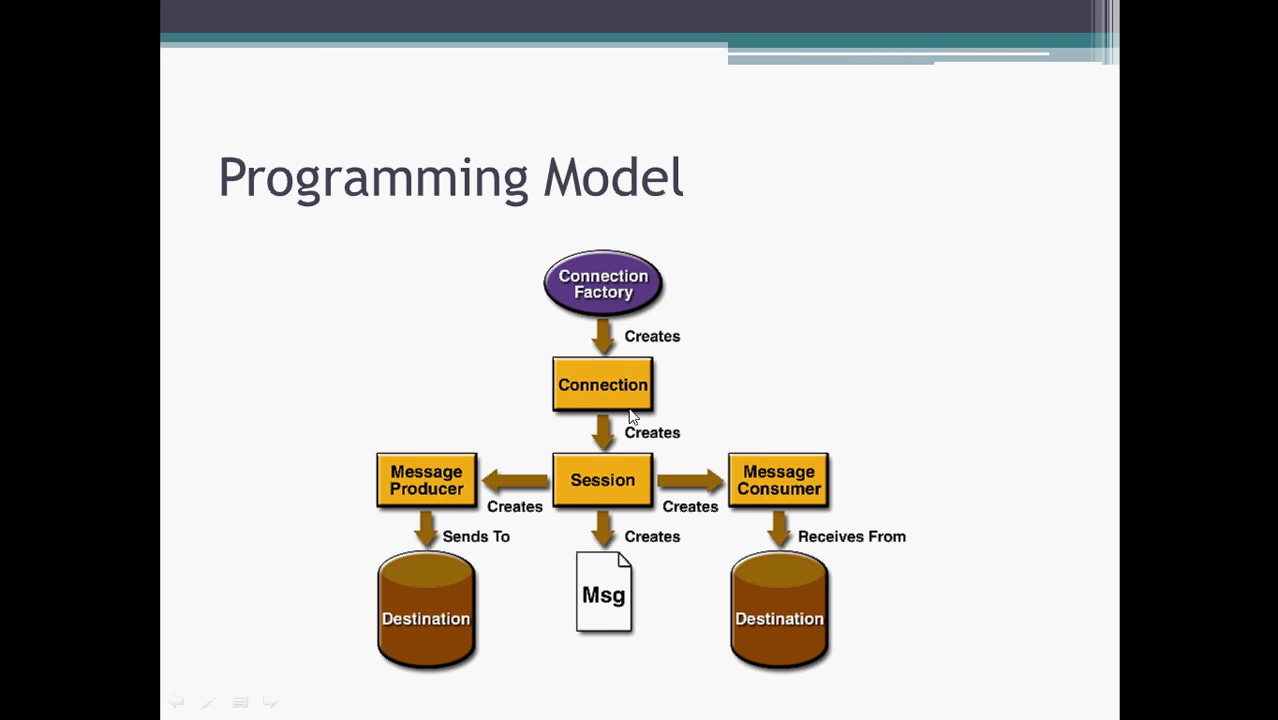
{"action": "mouse_move", "coordinate": [714, 518]}
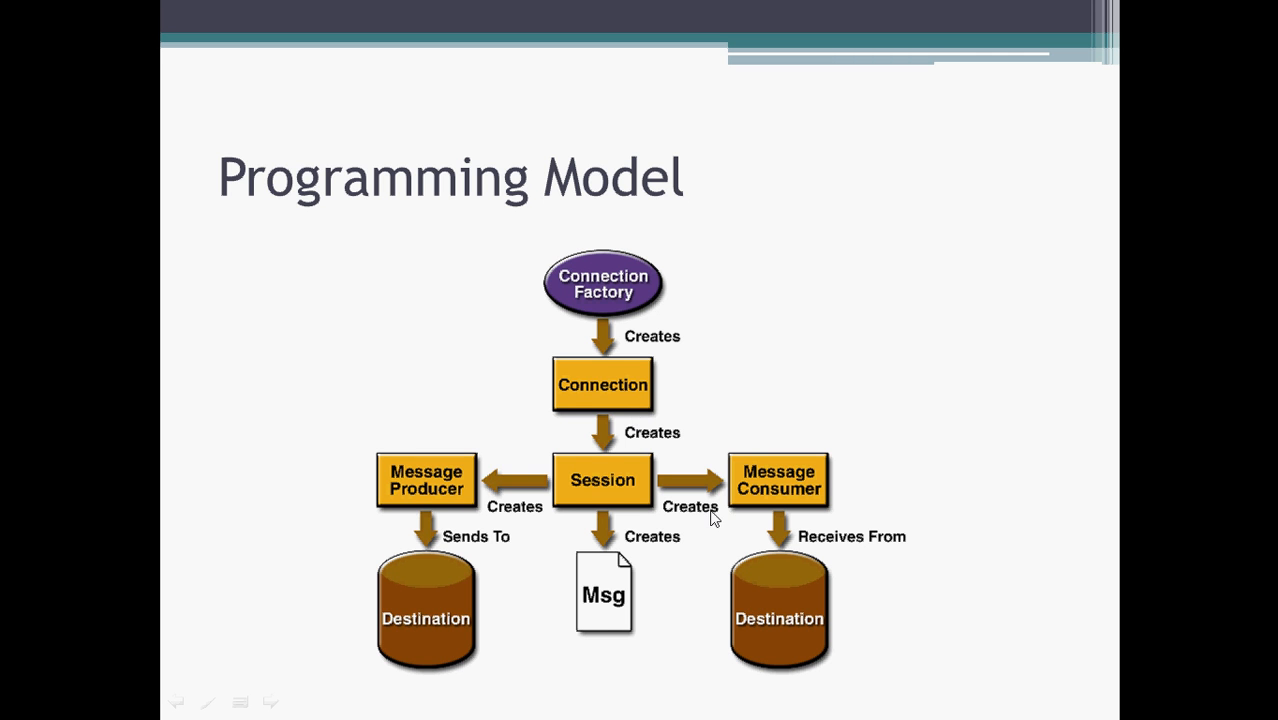
{"action": "mouse_move", "coordinate": [510, 488]}
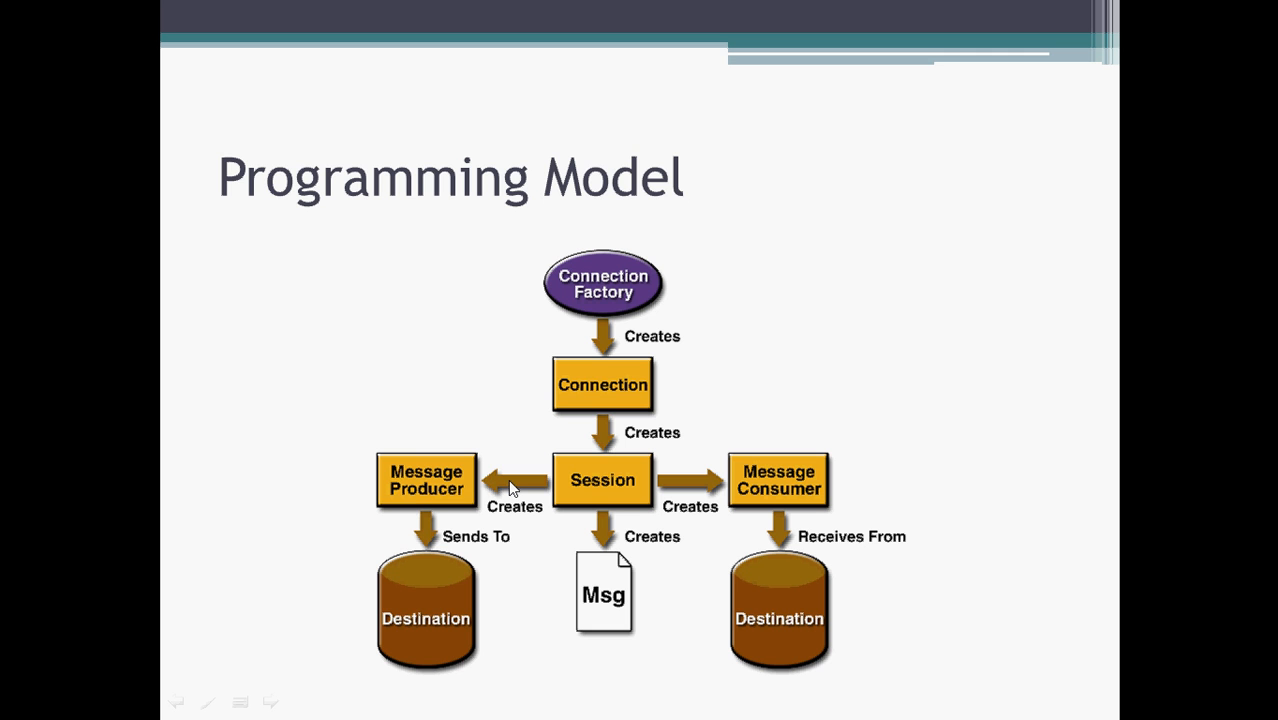
{"action": "mouse_move", "coordinate": [508, 564]}
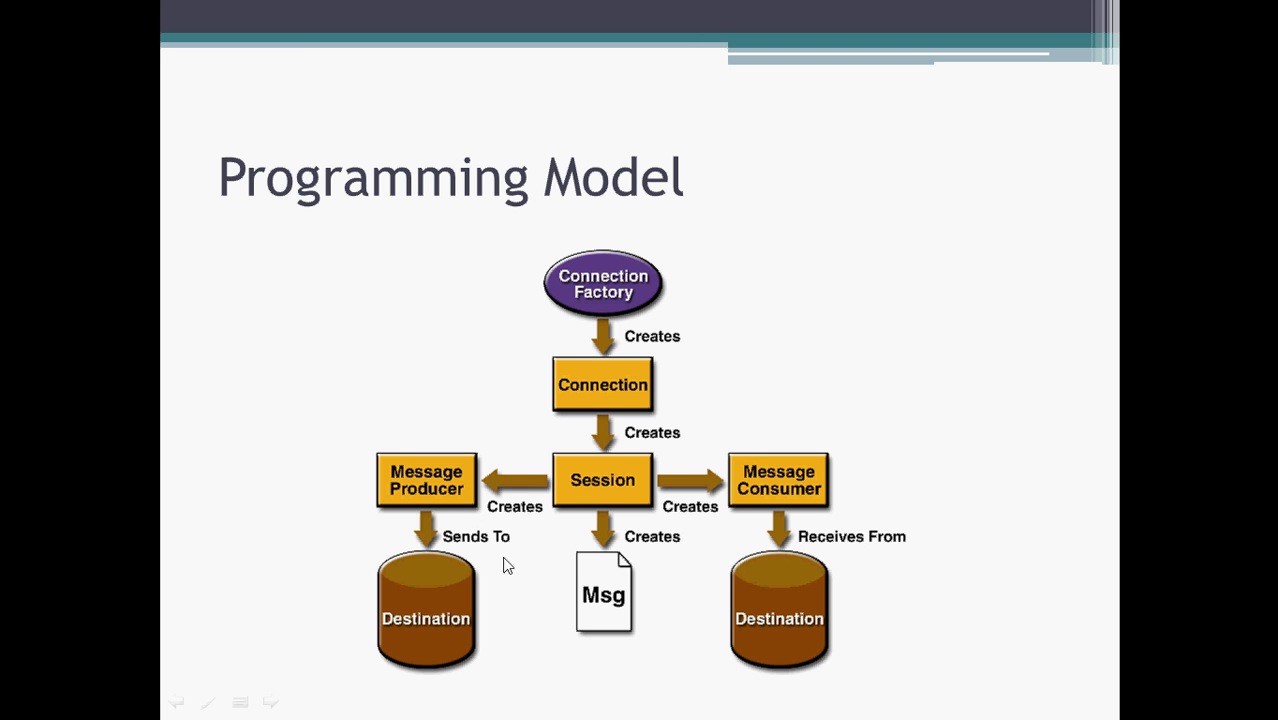
{"action": "mouse_move", "coordinate": [584, 496]}
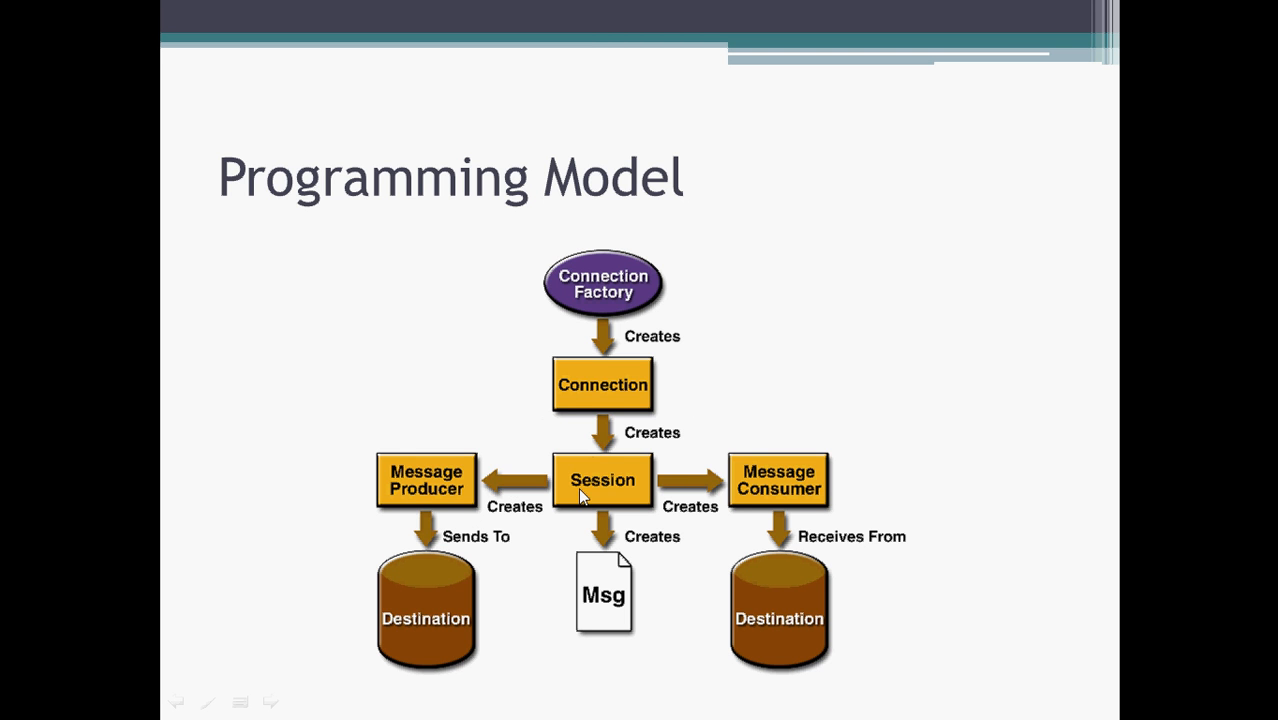